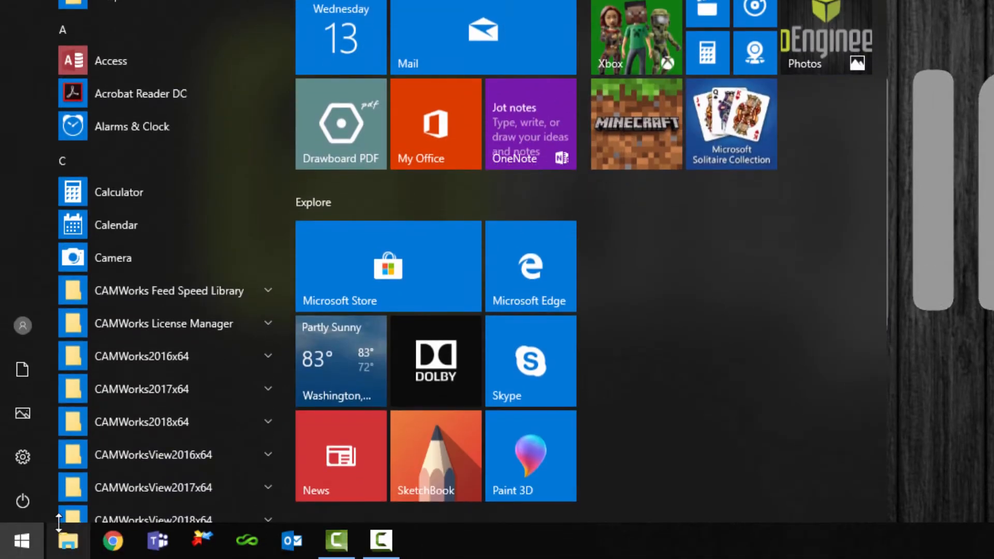
mouse_move(244, 329)
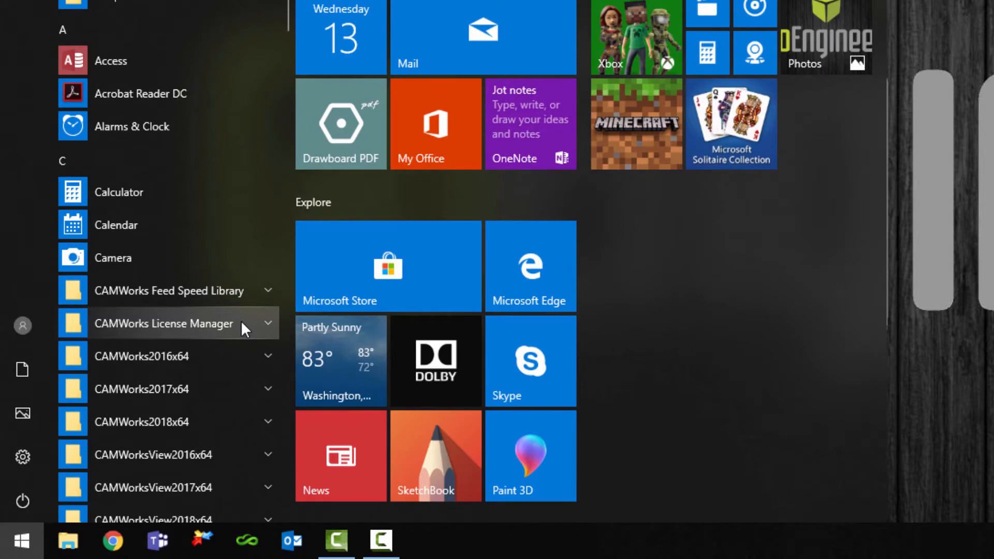
Launch CAMWorks Key Manager from the CAMWorks License Manager Start-menu folder
click(164, 323)
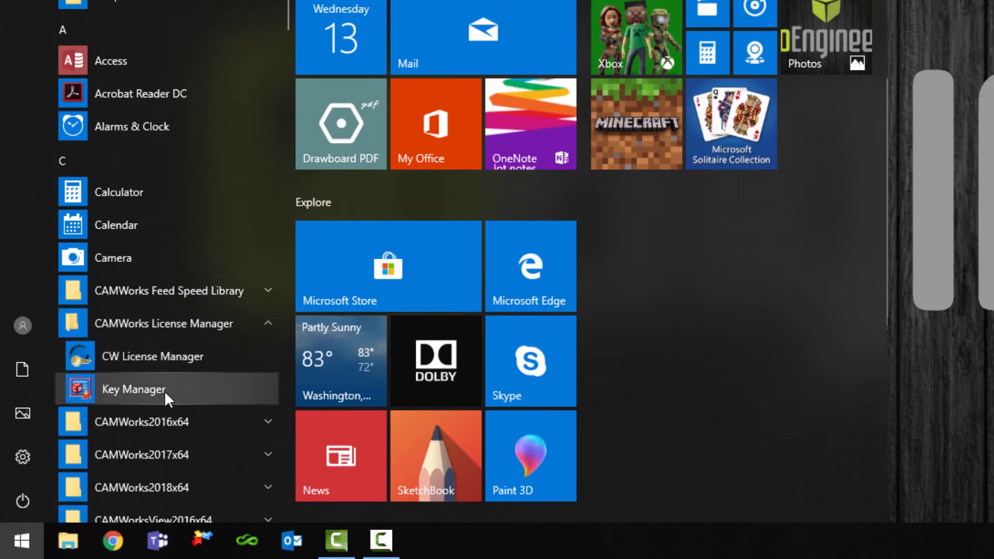
click(133, 389)
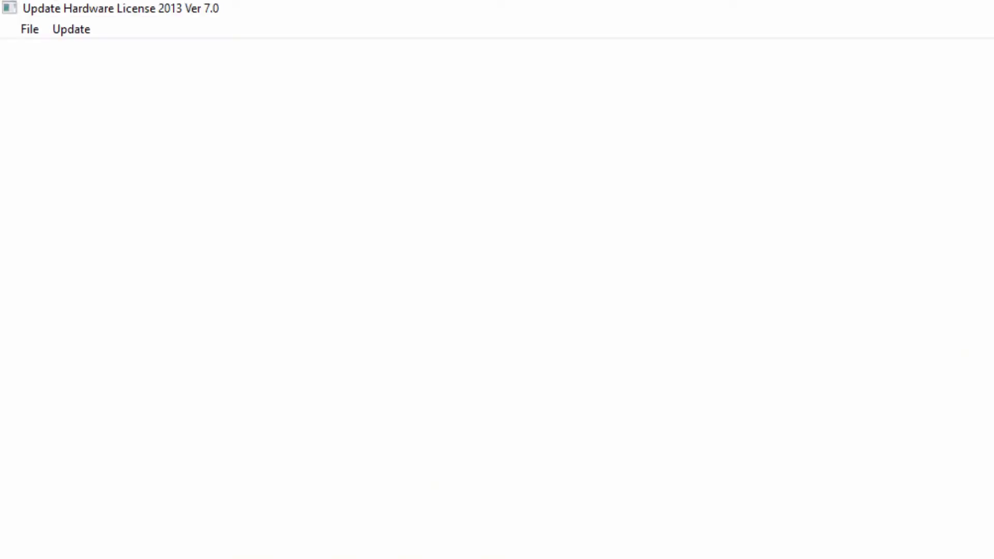
Load the .COD license file via Update > Update to compare current and update key info
click(70, 29)
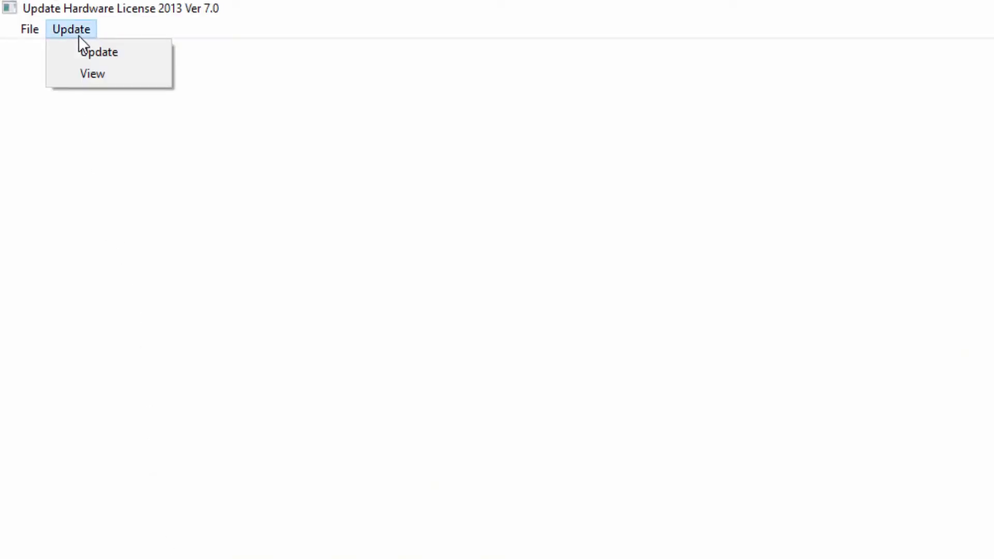
click(99, 52)
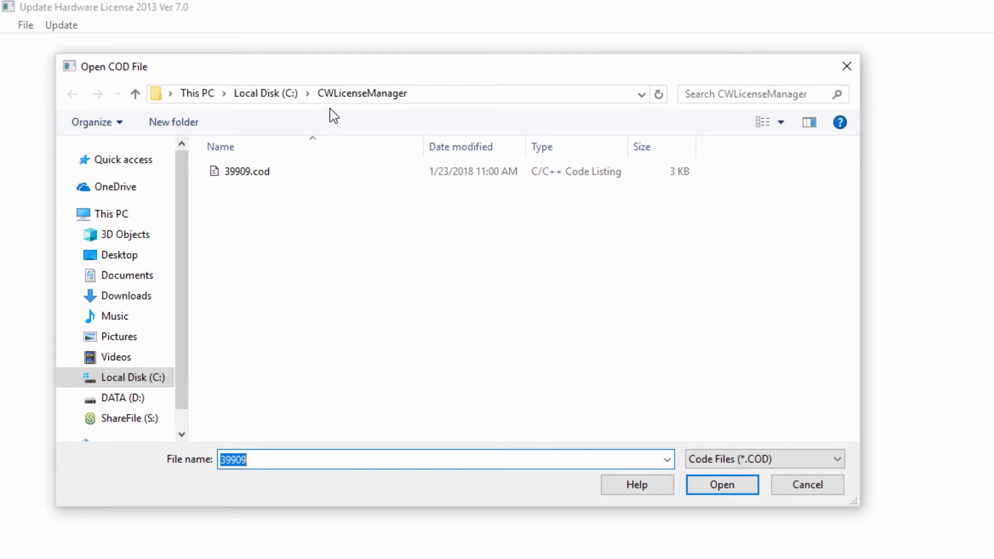
mouse_move(417, 132)
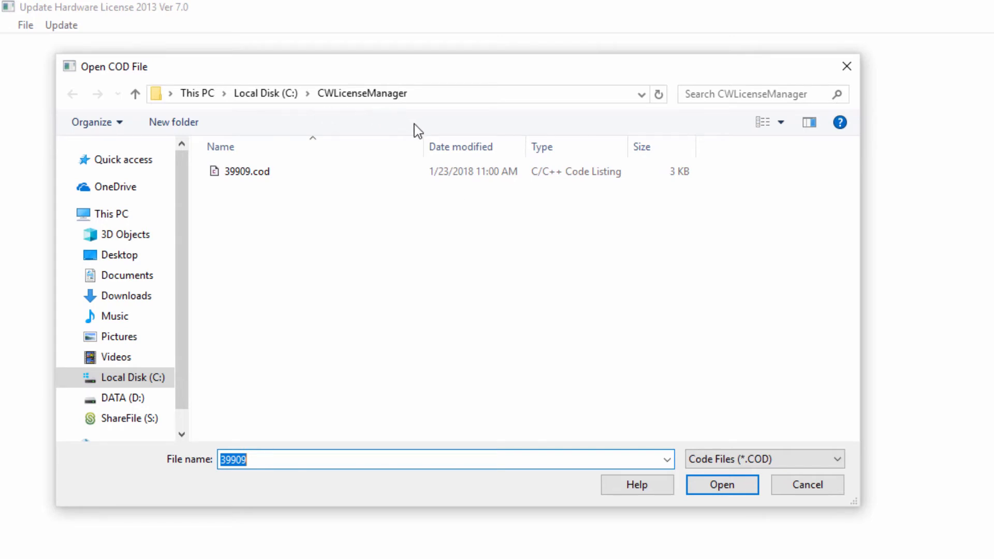
mouse_move(248, 171)
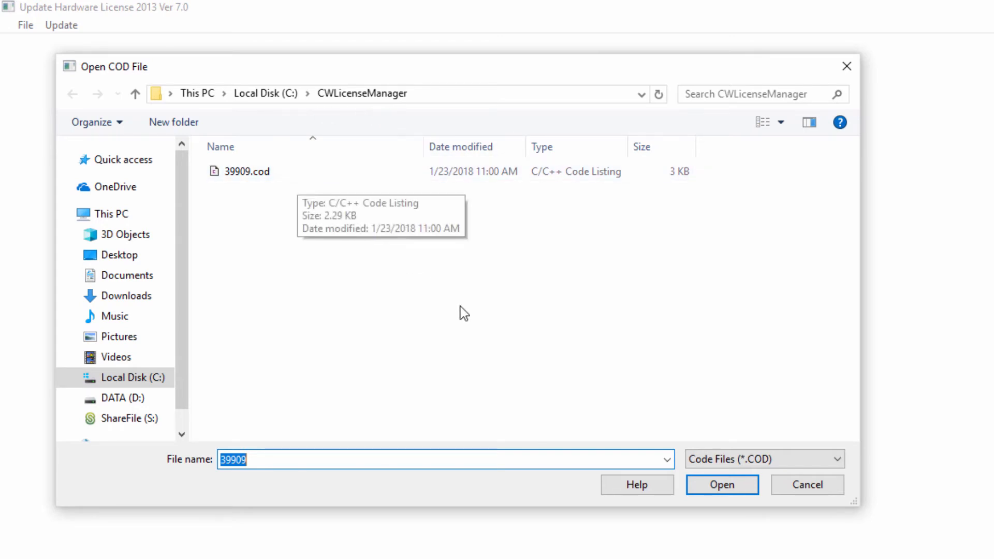
click(244, 171)
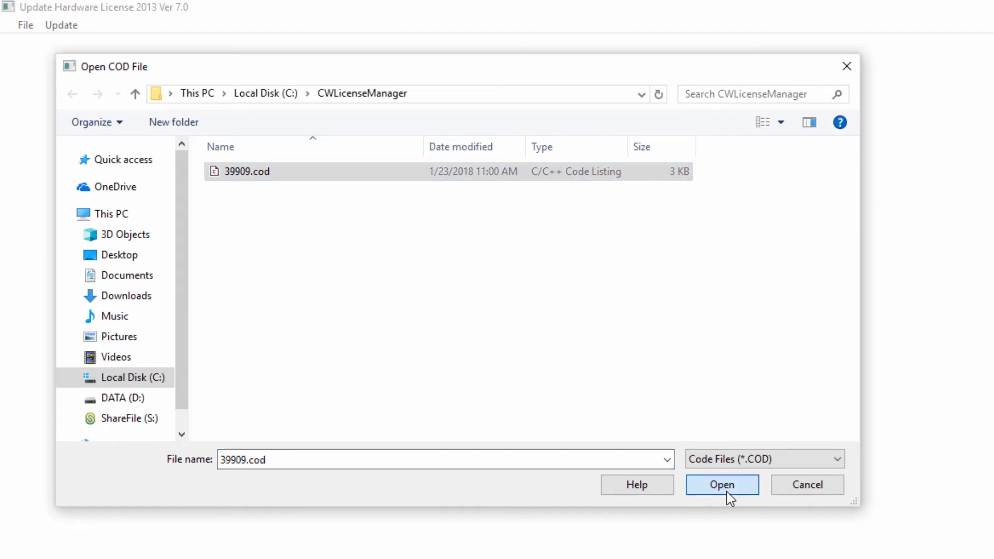
click(720, 485)
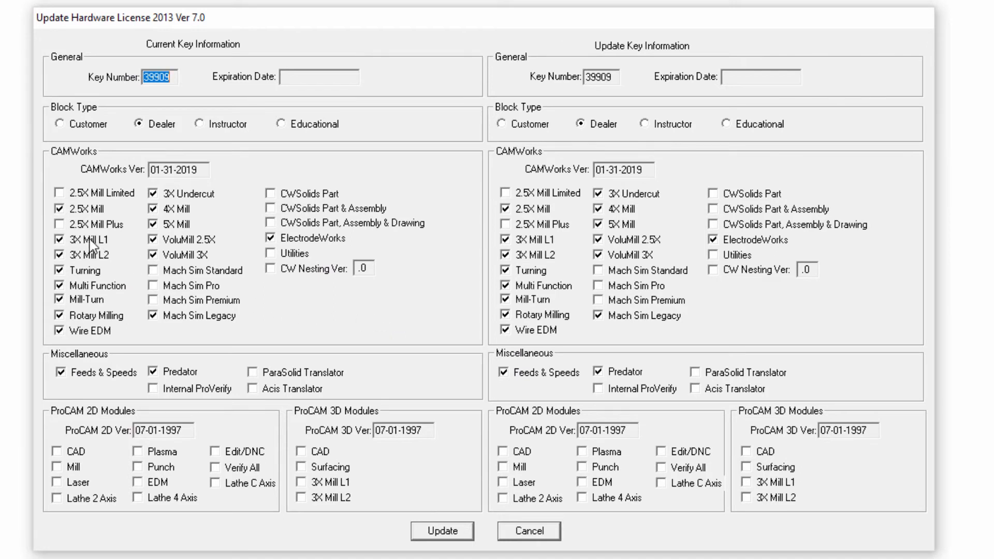
mouse_move(195, 244)
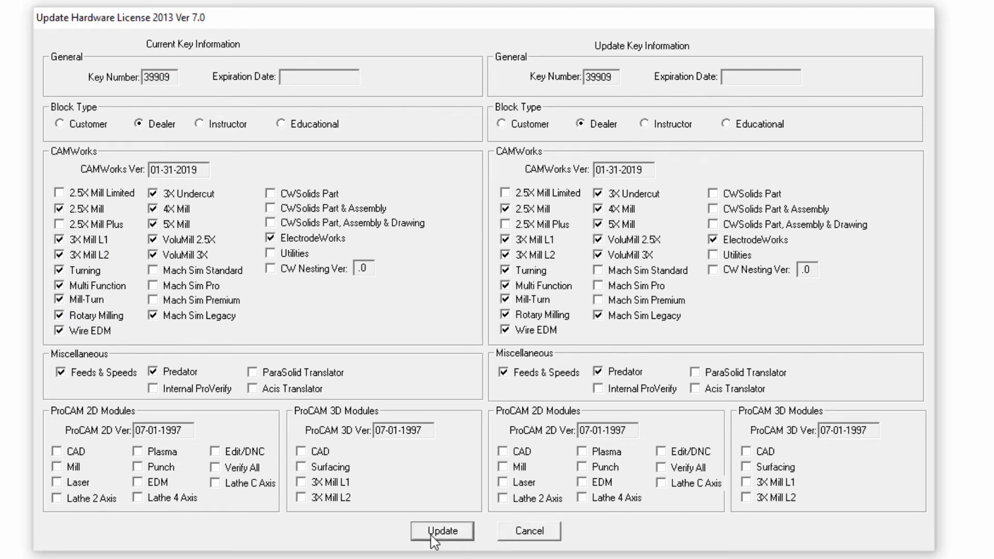
Write the new license to the hardware key, confirming 'Security block updated successfully'
click(442, 531)
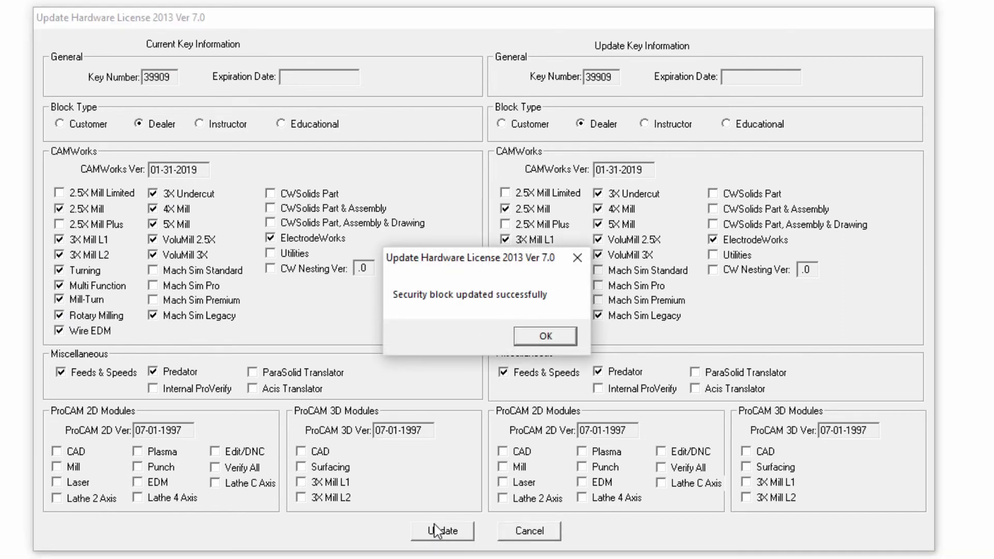
mouse_move(504, 316)
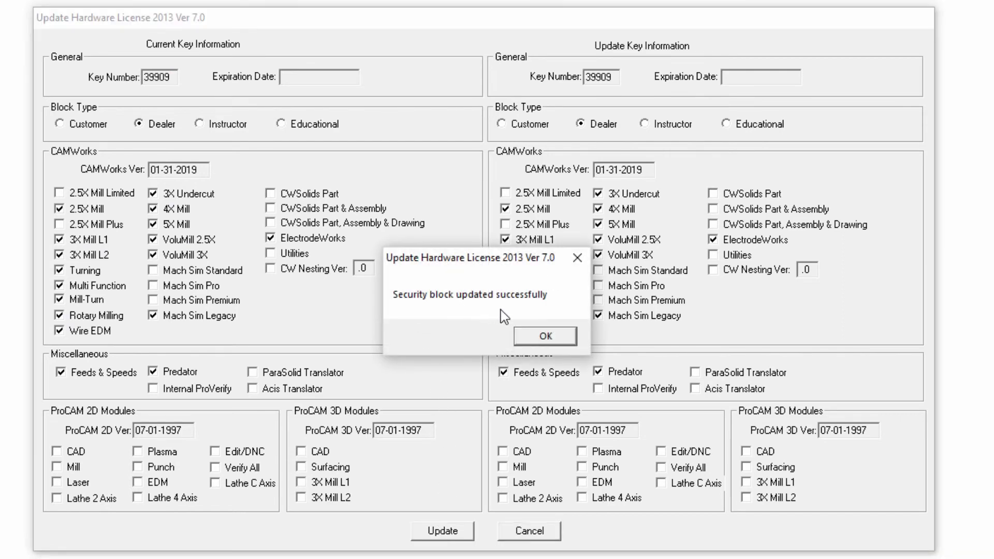